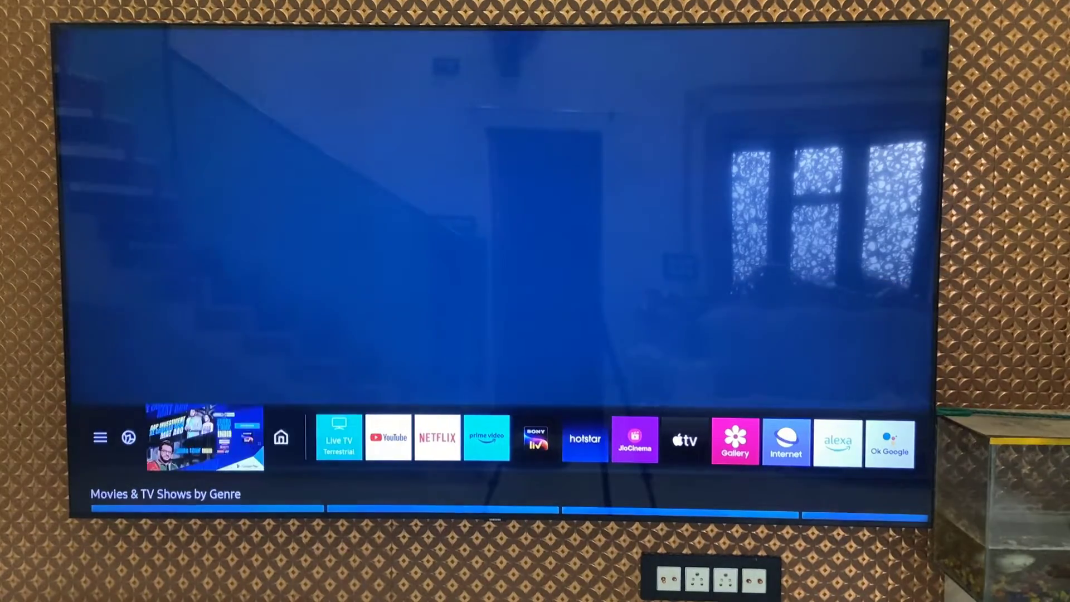
# Navigate the home bar past Sources to Apps and open the full Apps screen.
pyautogui.click(151, 437)
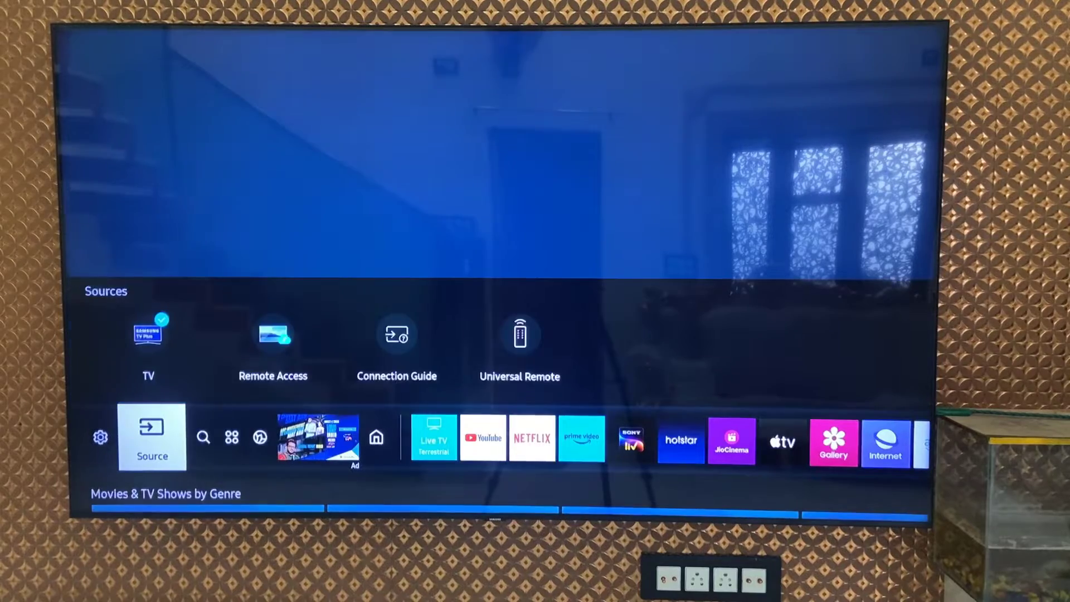
pyautogui.click(231, 437)
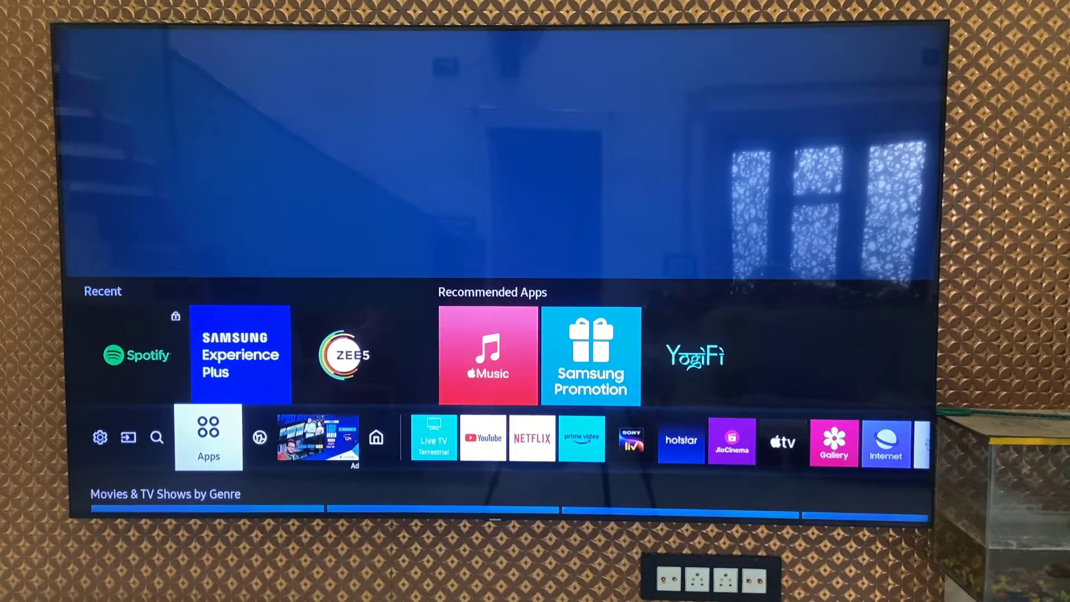
pyautogui.click(208, 437)
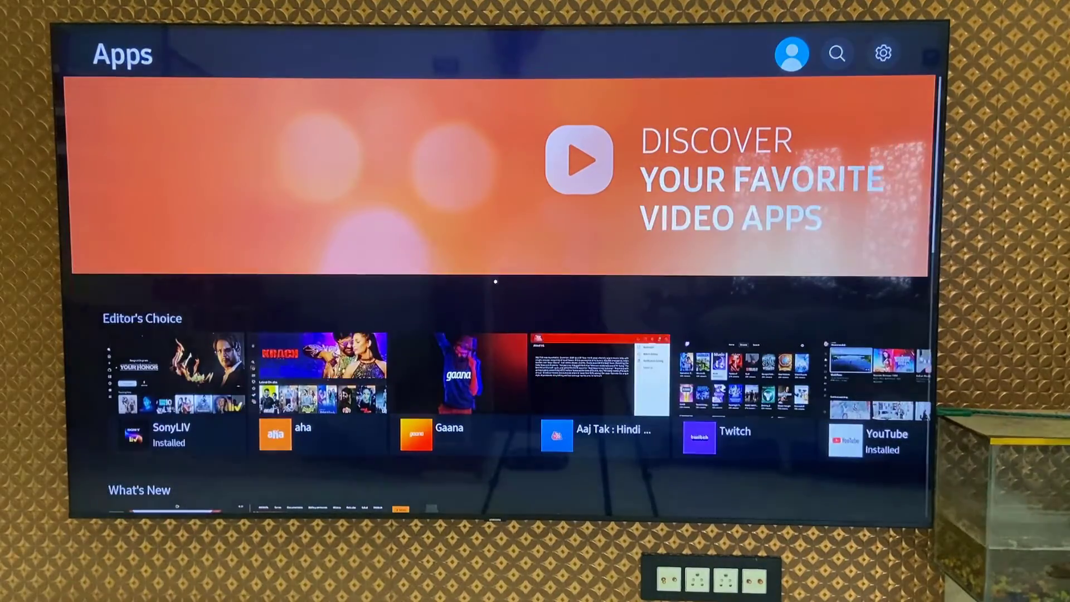
pyautogui.moveTo(883, 53)
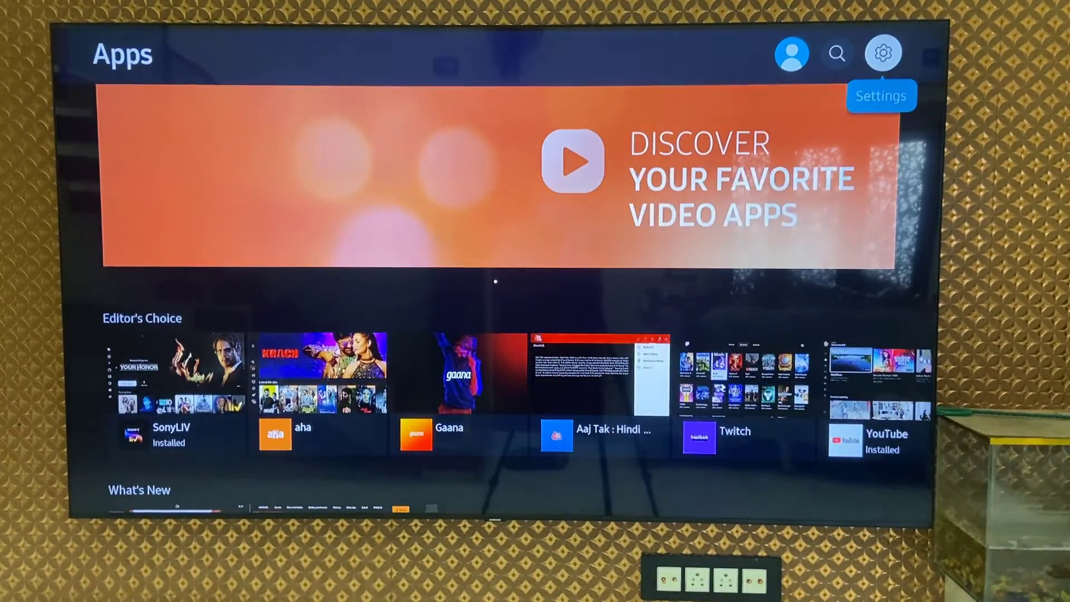
# In installed-app settings, choose Lock for YouTube and confirm the 4-digit PIN.
pyautogui.click(883, 54)
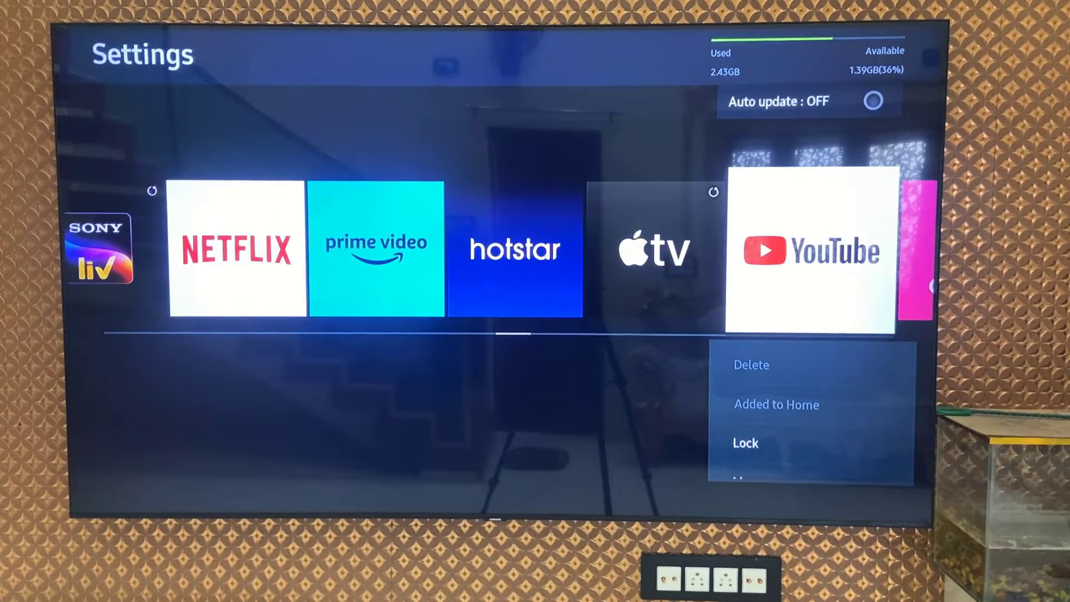
pyautogui.press('down')
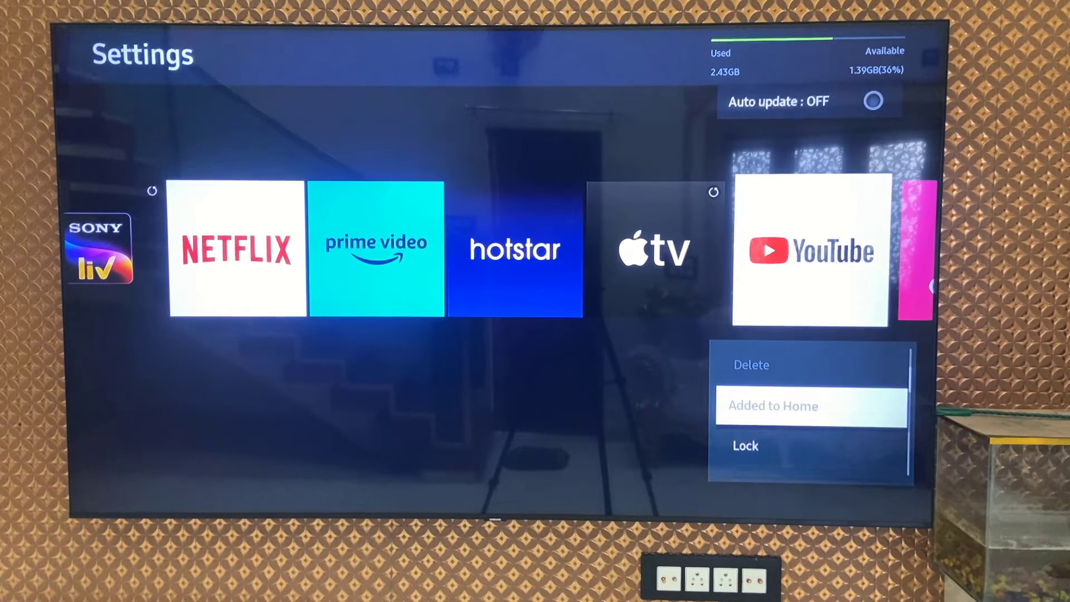
pyautogui.click(746, 446)
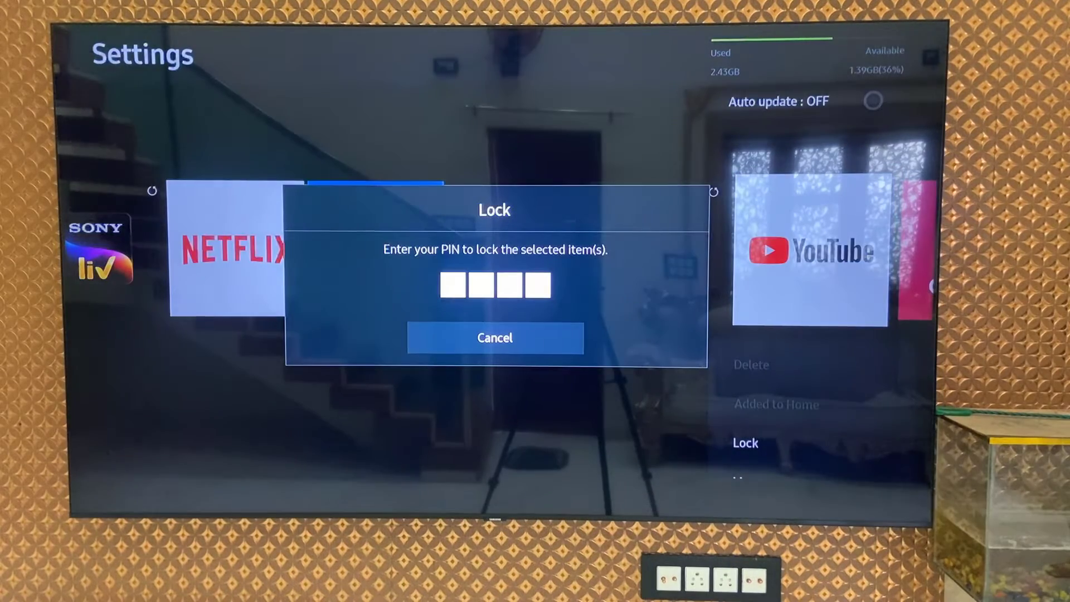
pyautogui.click(495, 285)
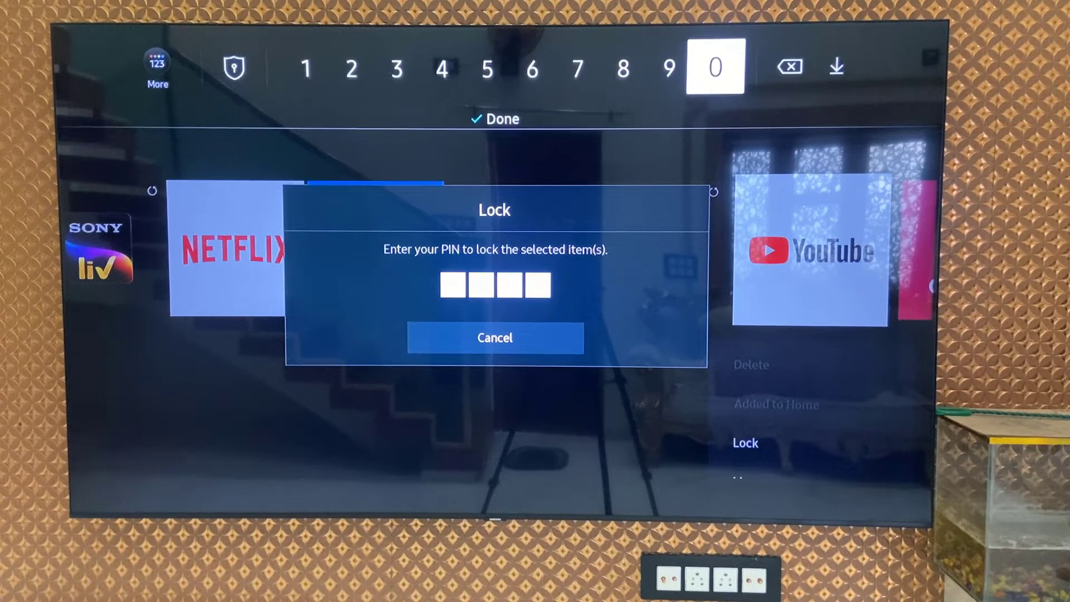
pyautogui.click(714, 67)
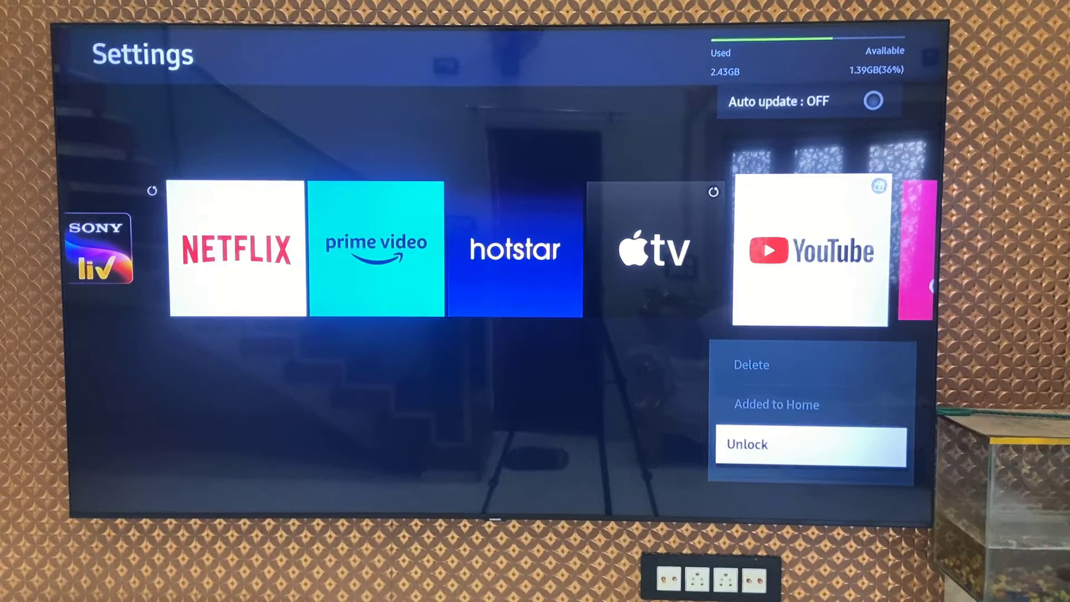
# Exit the apps screen, launch the locked YouTube app, then exit YouTube to Home.
pyautogui.press('down')
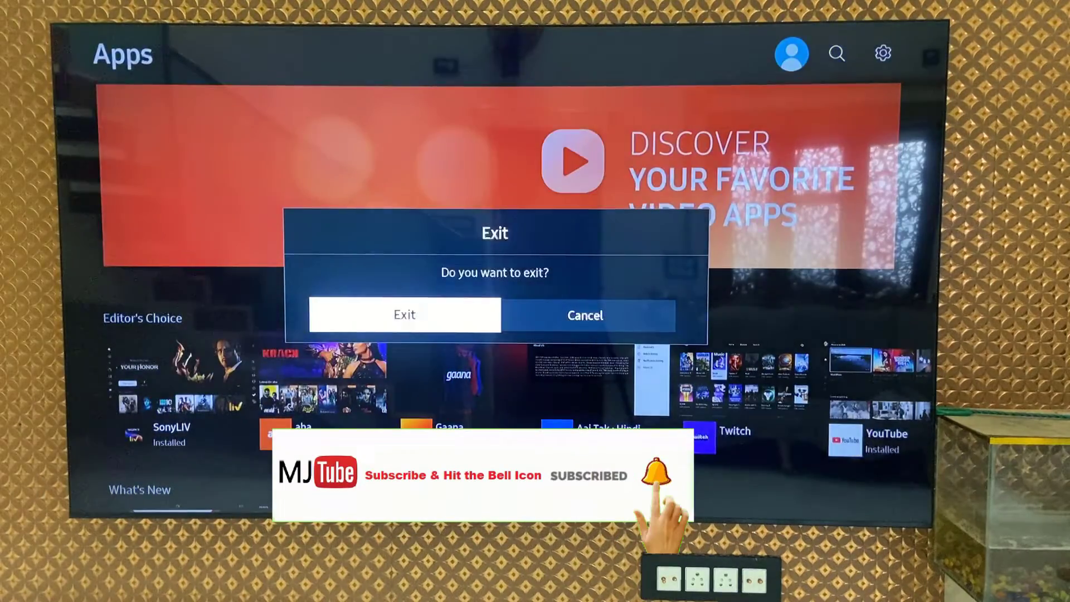
pyautogui.click(403, 314)
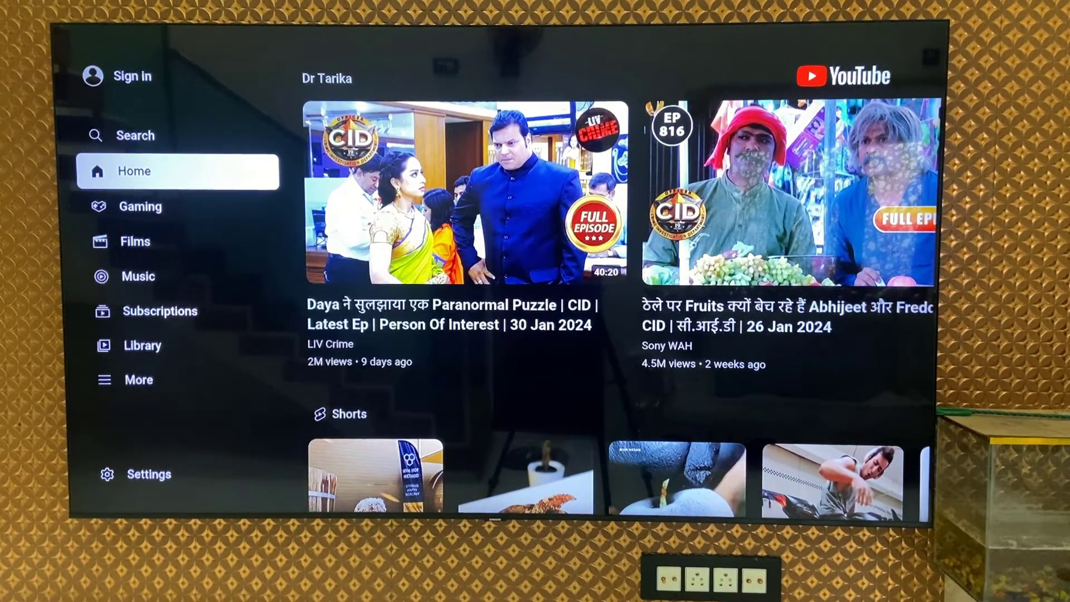
pyautogui.press('Back')
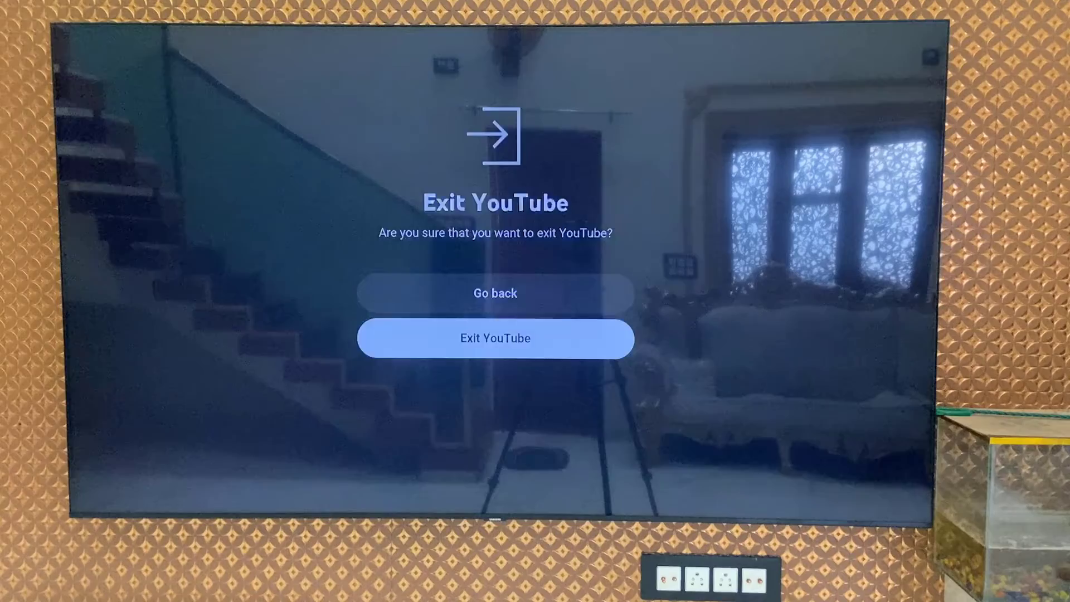
pyautogui.click(495, 338)
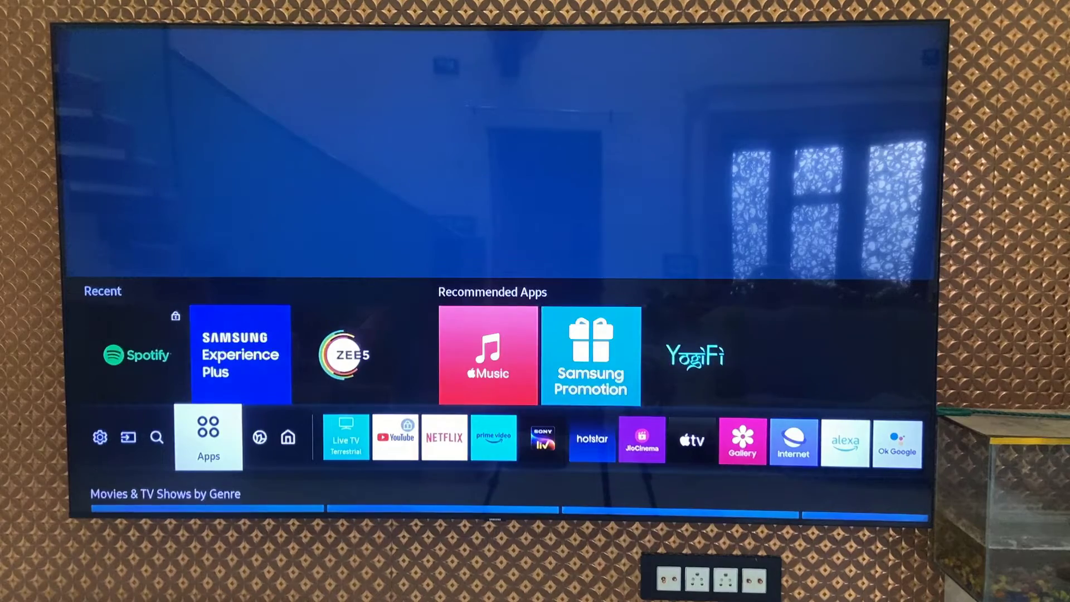
# Reopen the Apps screen and its installed-app settings to unlock YouTube.
pyautogui.click(209, 437)
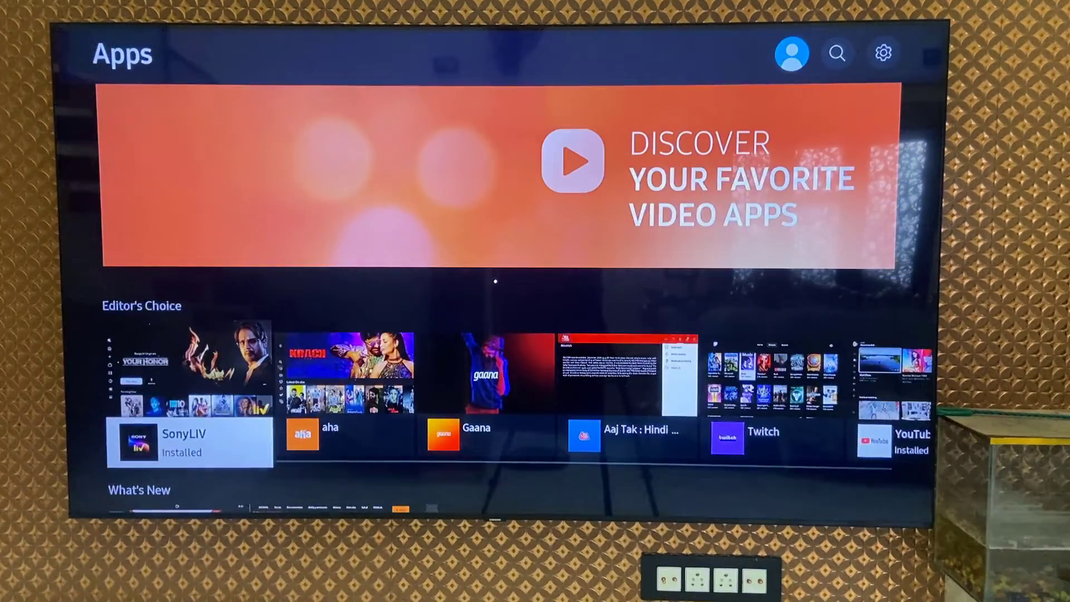
pyautogui.moveTo(883, 52)
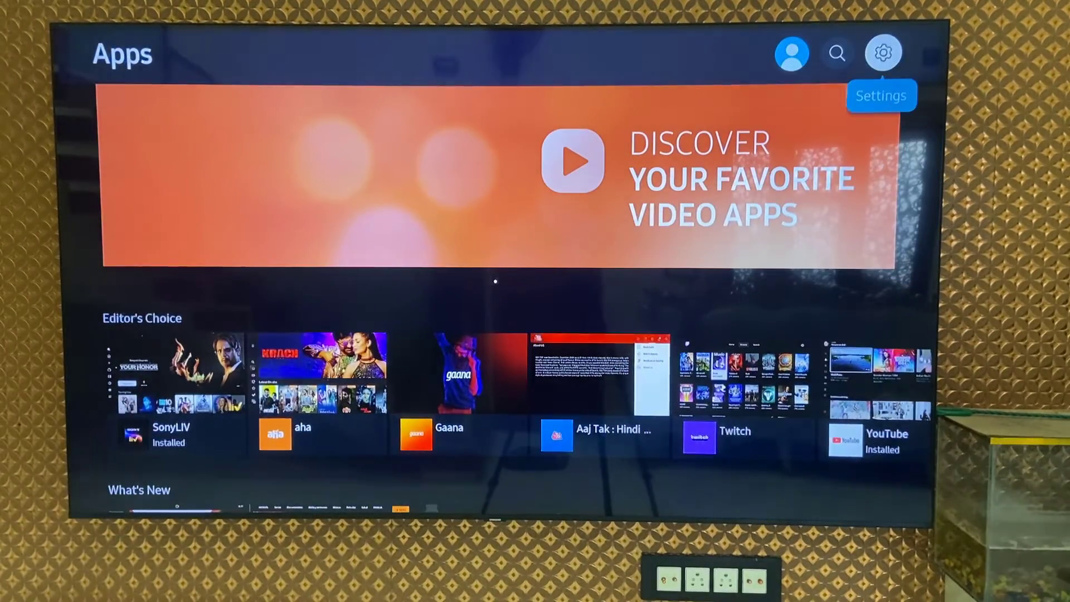
pyautogui.click(883, 53)
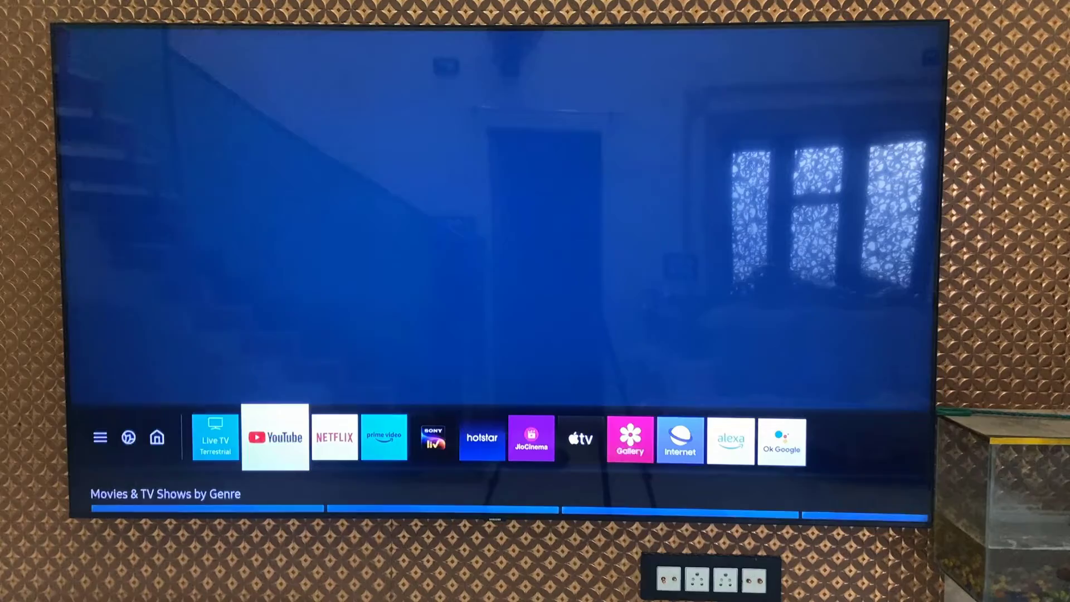
# Launch YouTube from Home without a PIN, then exit it back to Home.
pyautogui.click(275, 437)
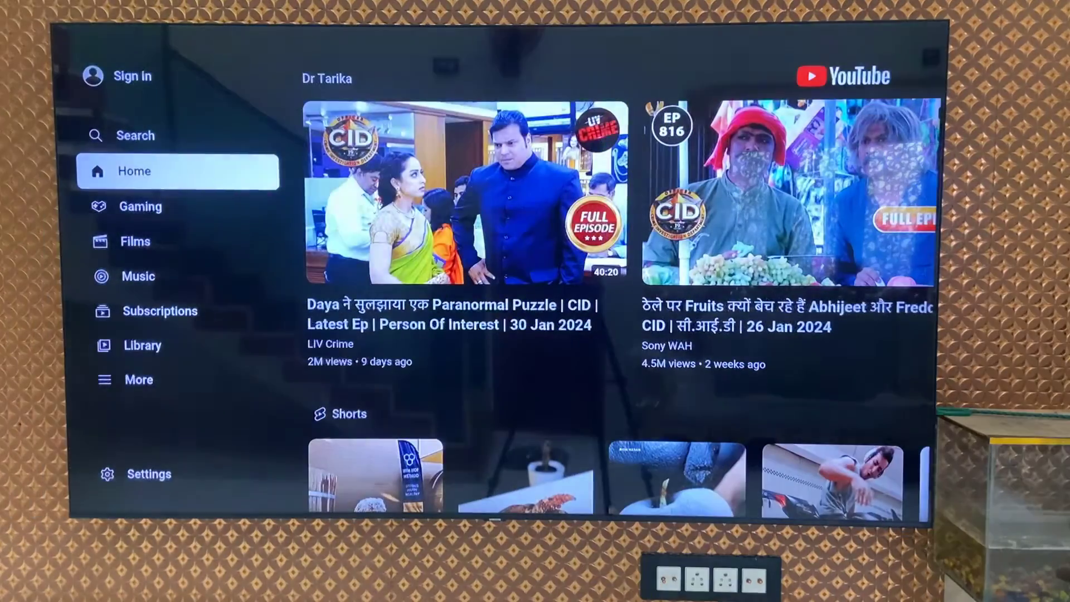
pyautogui.press('Back')
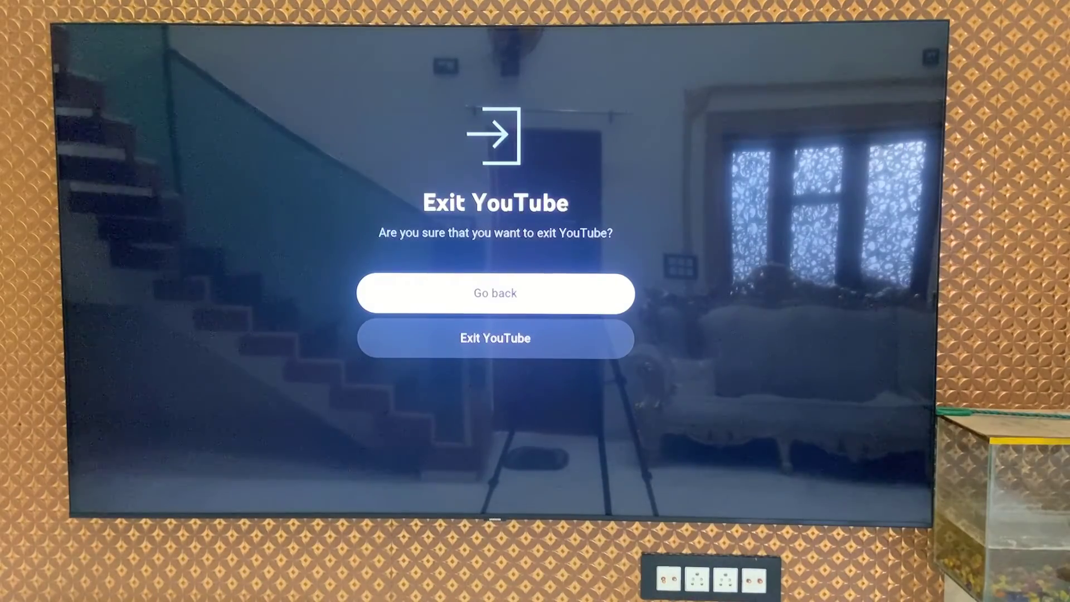
pyautogui.click(494, 338)
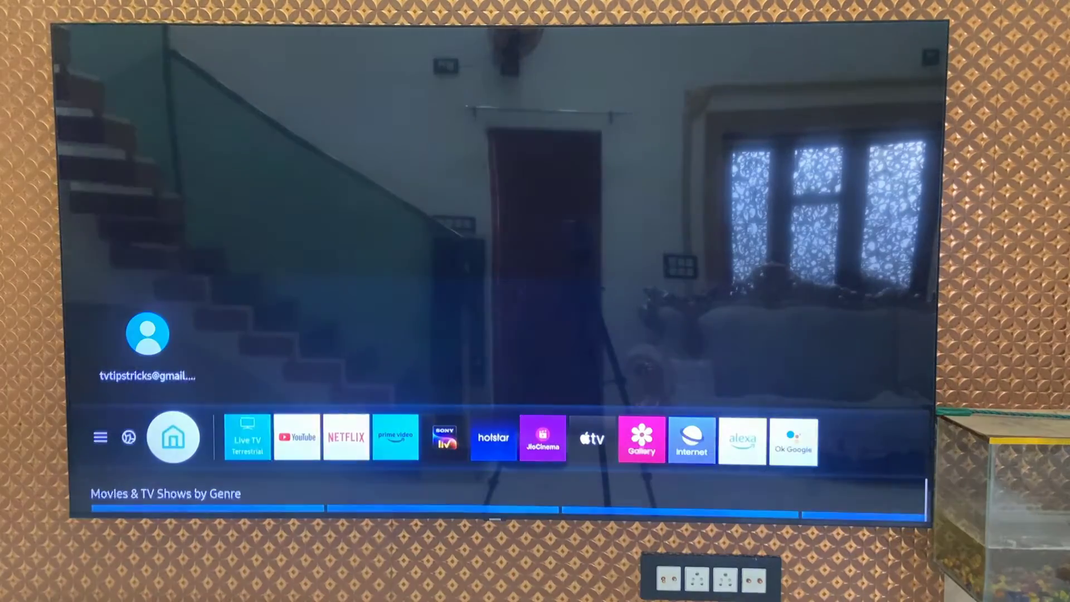